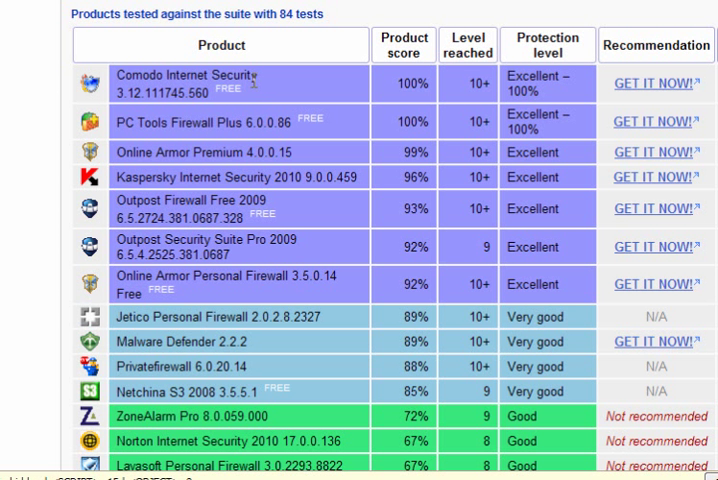
pyautogui.moveTo(236, 88)
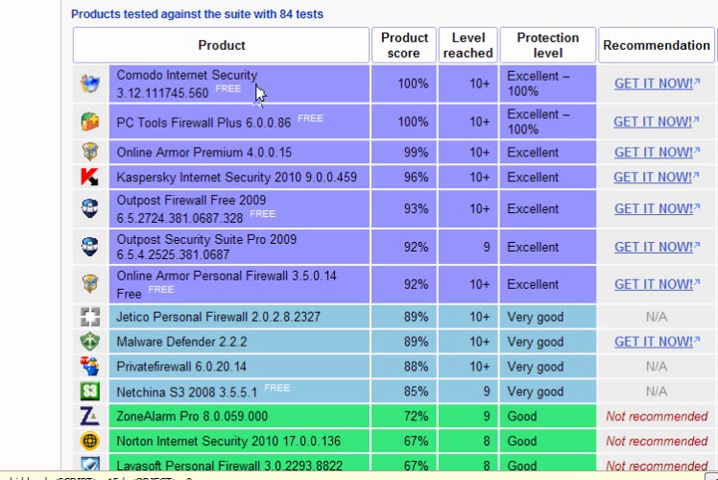
pyautogui.moveTo(340, 98)
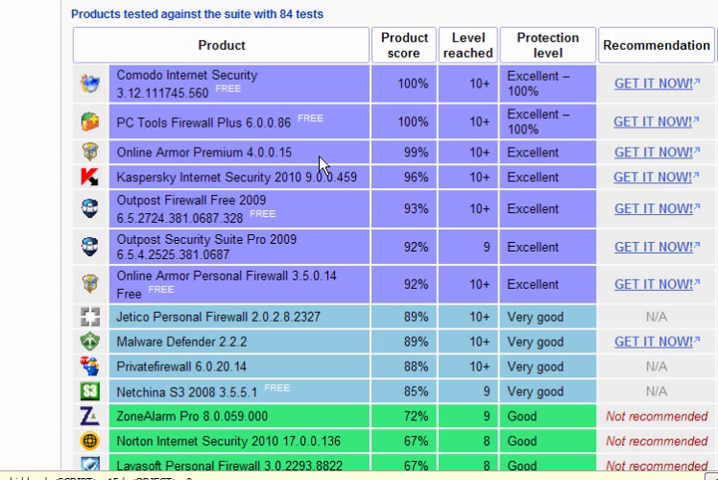
pyautogui.moveTo(352, 162)
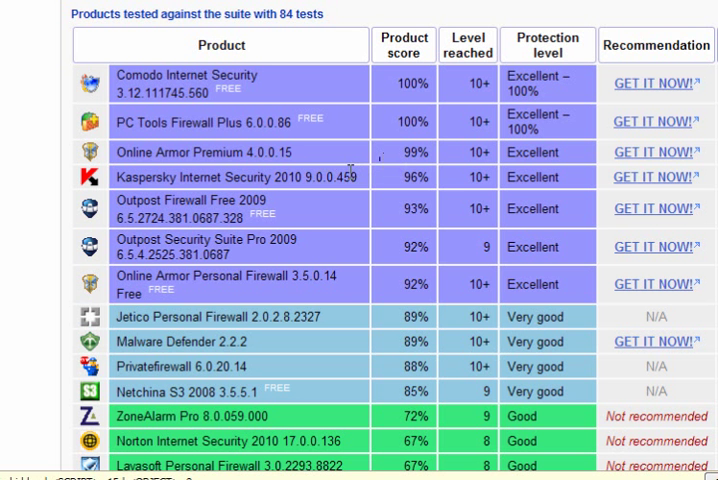
pyautogui.moveTo(334, 216)
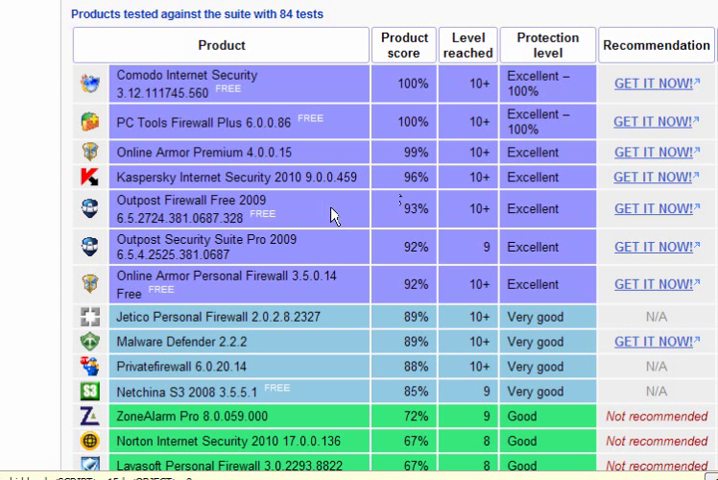
pyautogui.moveTo(392, 220)
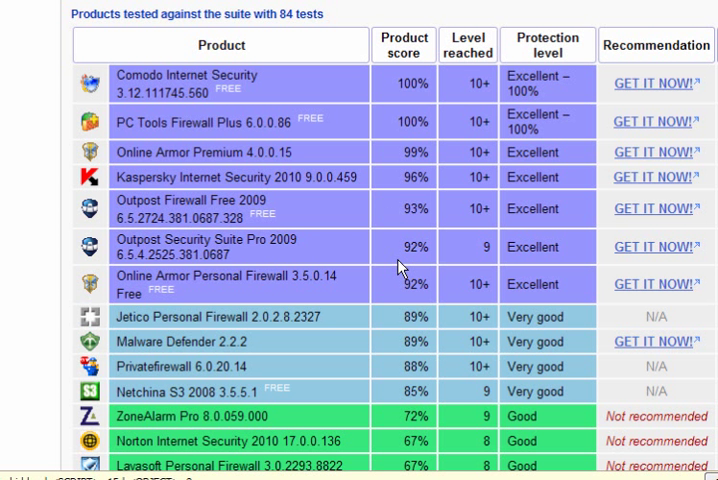
pyautogui.moveTo(344, 304)
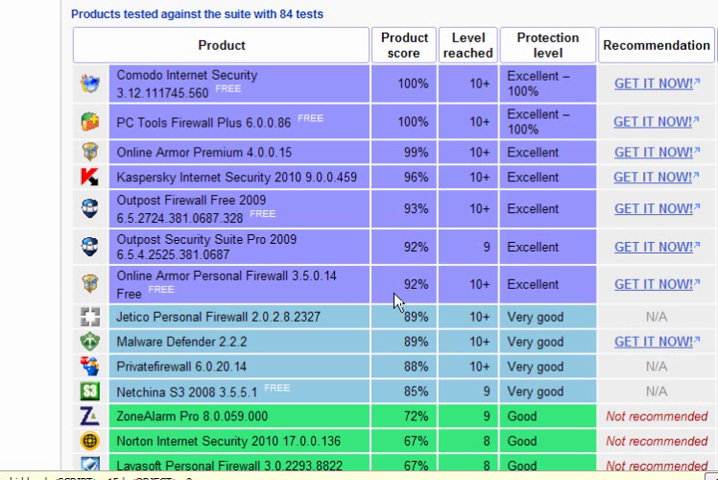
pyautogui.moveTo(364, 372)
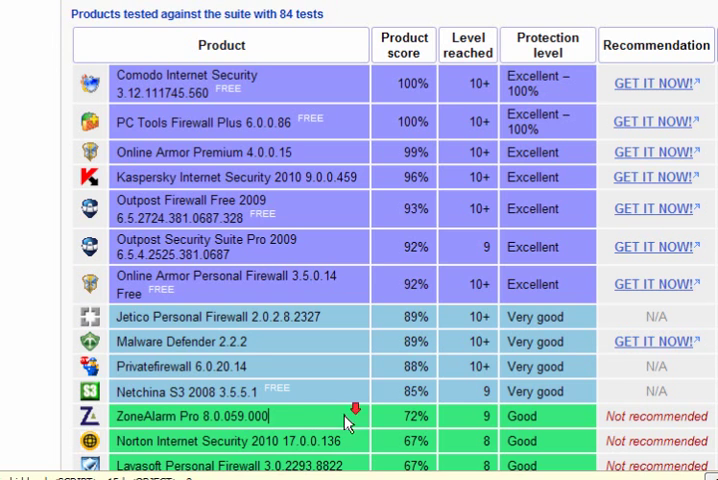
# Step: Scroll the firewall test results table to reveal the low-ranked, not-recommended products
pyautogui.scroll(-3)
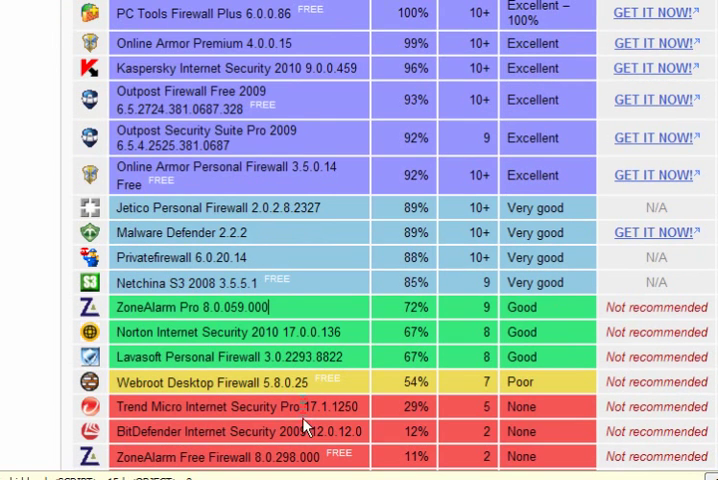
pyautogui.moveTo(404, 468)
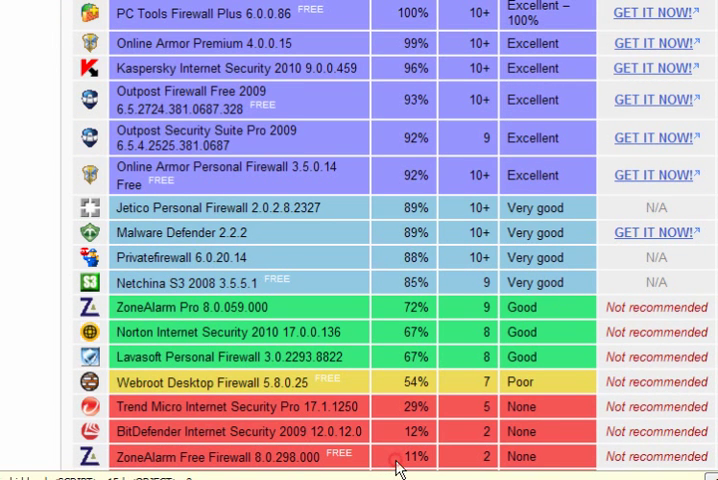
pyautogui.scroll(3)
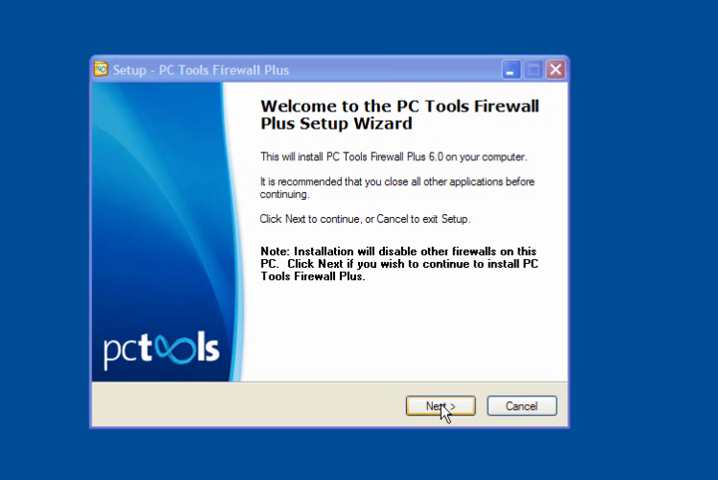
# Step: Proceed through the wizard accepting the licence agreement and the default install folder
pyautogui.click(440, 406)
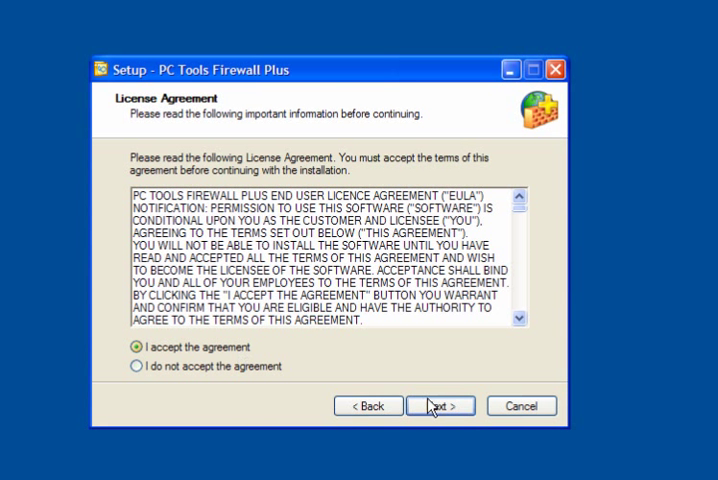
pyautogui.click(426, 406)
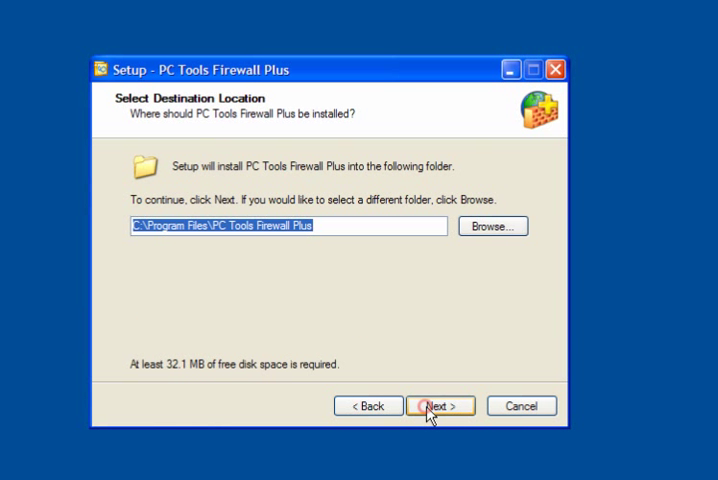
pyautogui.click(432, 406)
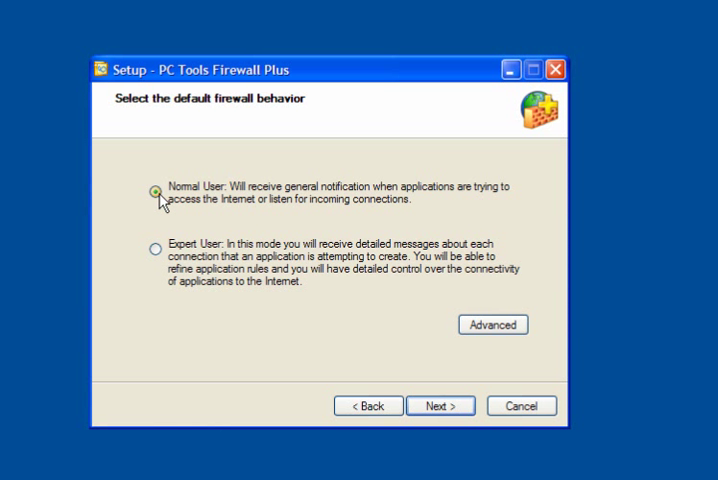
# Step: Choose Normal User behaviour with enhanced security verification kept enabled and start installing
pyautogui.click(154, 190)
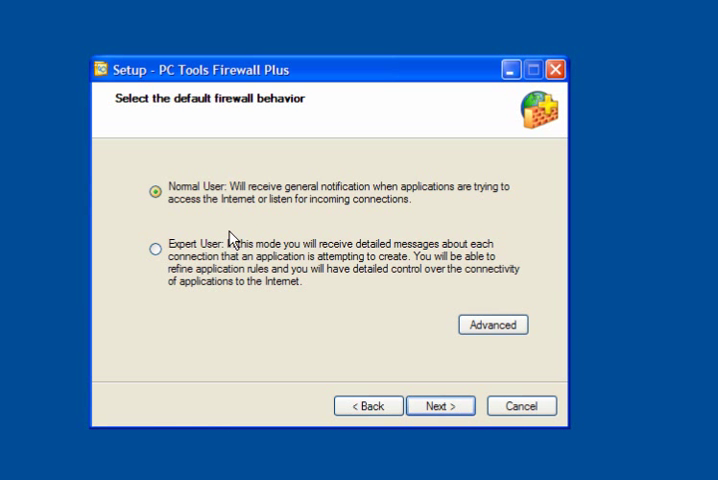
pyautogui.click(492, 324)
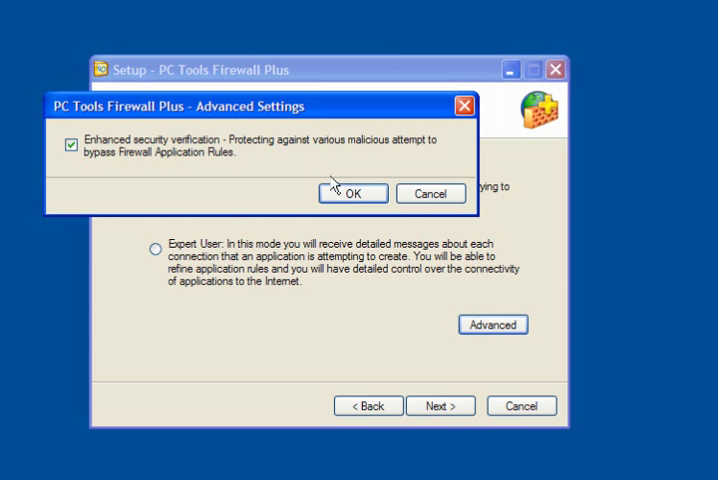
pyautogui.moveTo(320, 184)
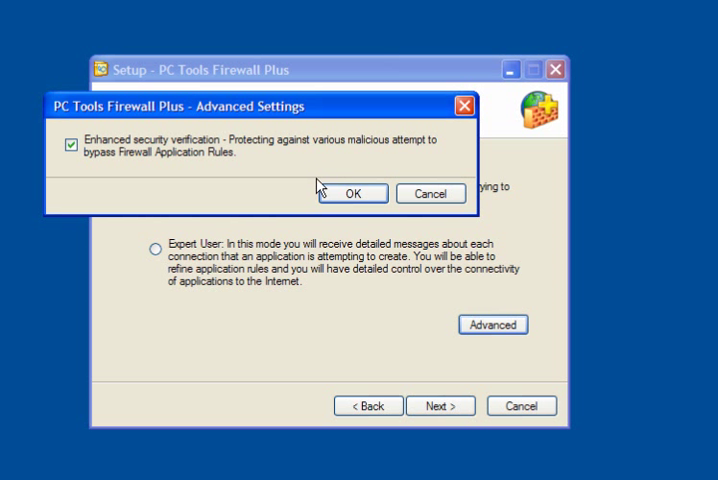
pyautogui.click(352, 192)
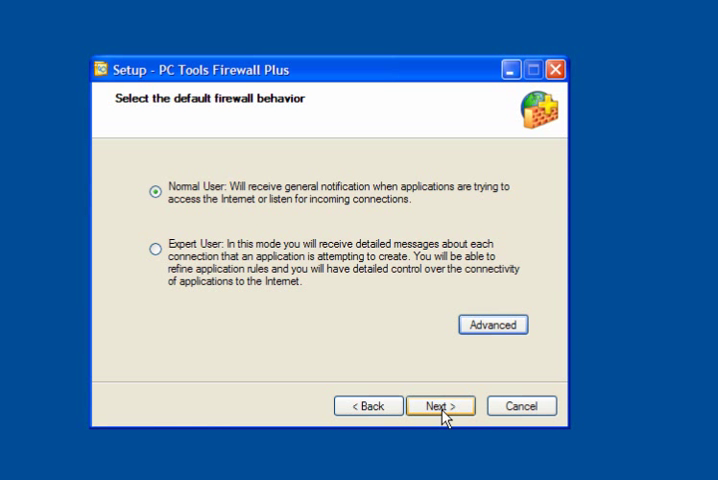
pyautogui.click(432, 406)
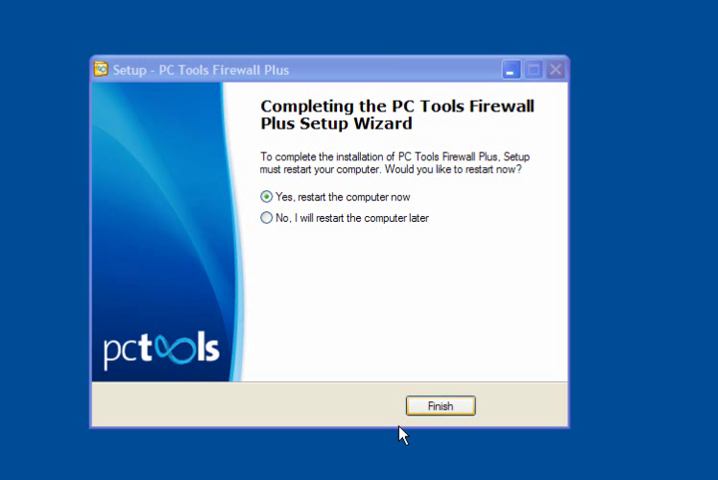
pyautogui.moveTo(364, 216)
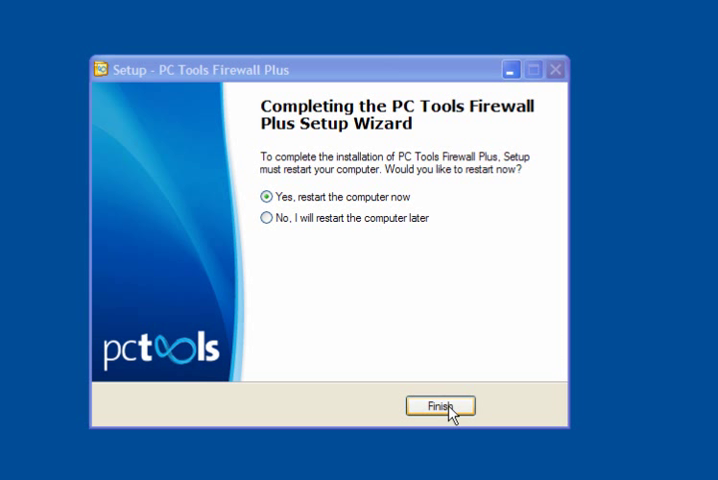
# Step: Finish setup with 'Yes, restart the computer now' selected
pyautogui.click(438, 404)
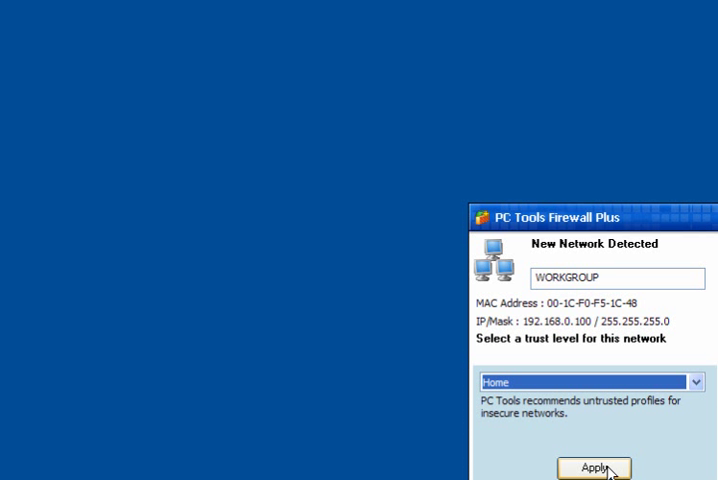
# Step: Trust the new WORKGROUP network as Home, allow avast! antivirus Update, and block Acer eManager
pyautogui.click(600, 468)
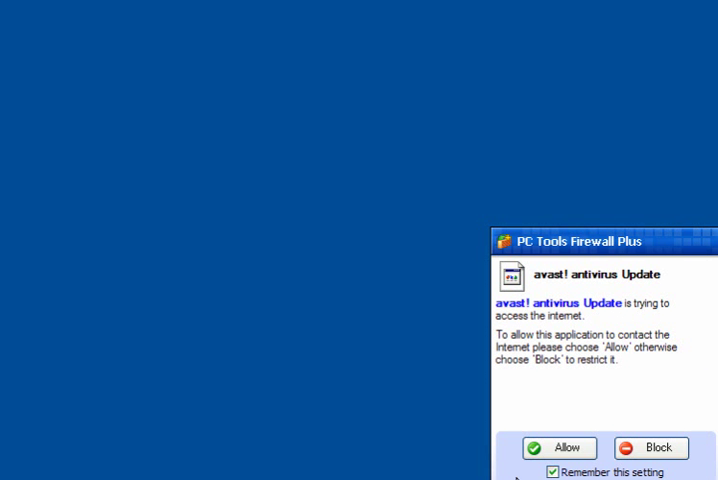
pyautogui.moveTo(564, 448)
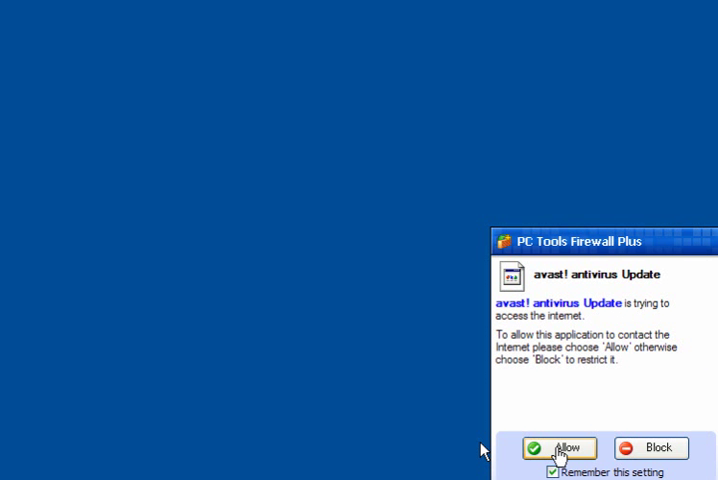
pyautogui.click(560, 448)
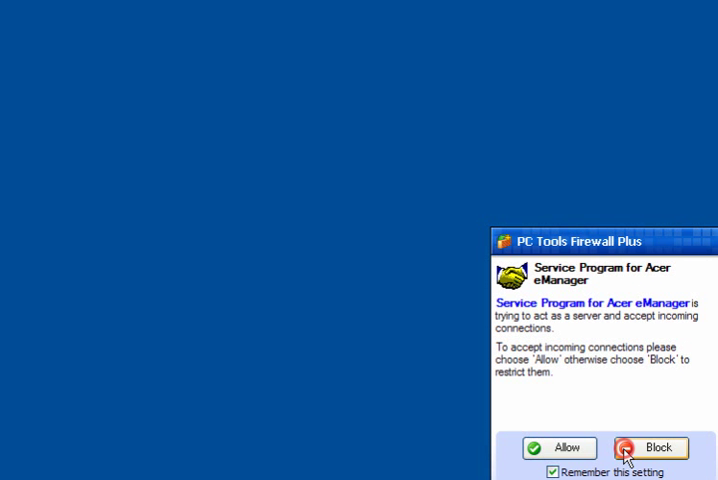
pyautogui.click(652, 448)
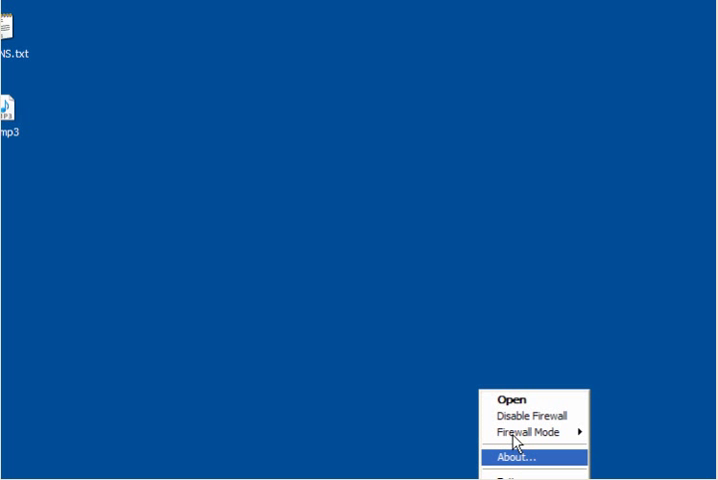
pyautogui.moveTo(532, 432)
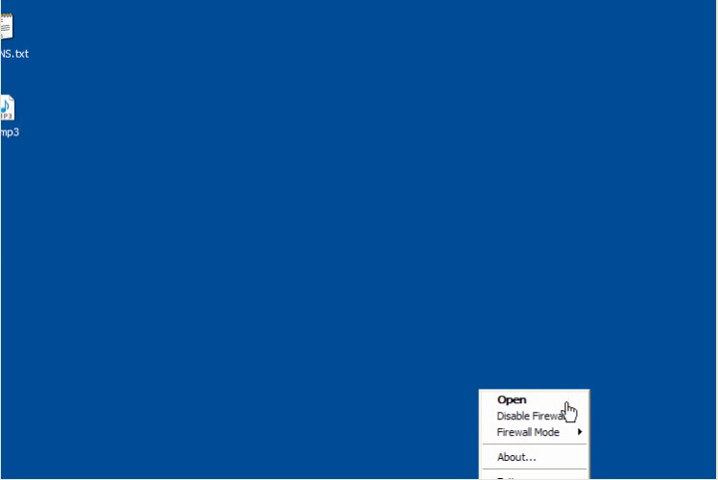
# Step: Open the main firewall console from the tray icon menu
pyautogui.click(512, 400)
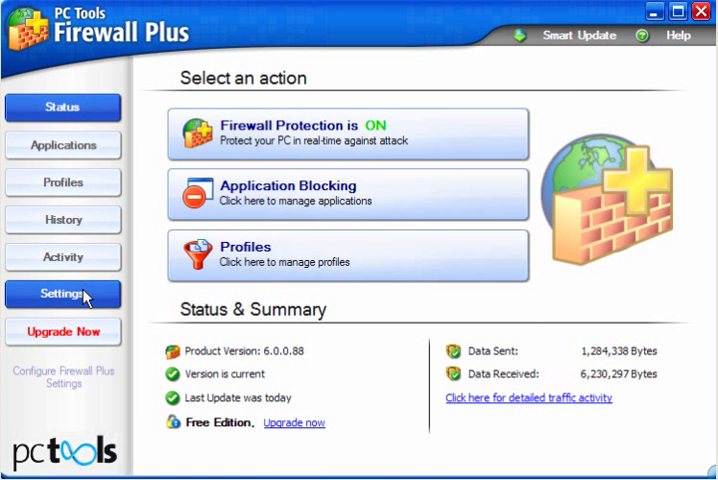
# Step: In General settings, enable the prompt confirming Allow/Block status changes
pyautogui.click(62, 294)
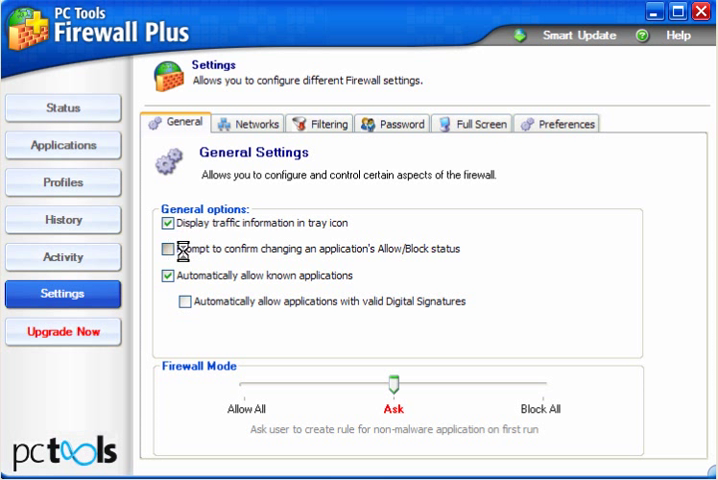
pyautogui.click(164, 248)
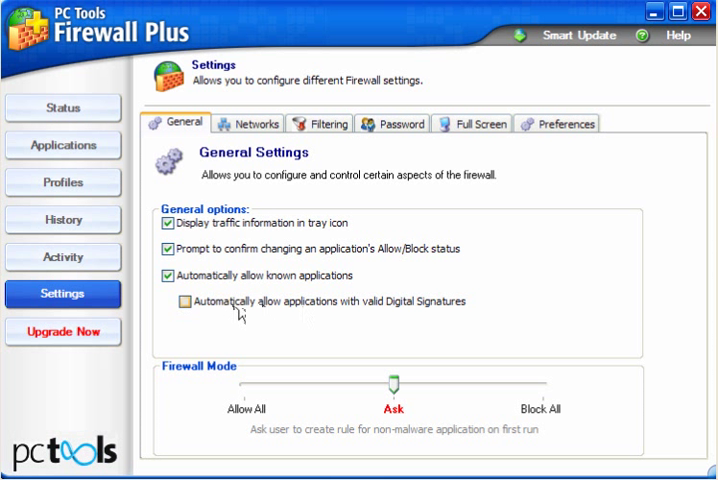
pyautogui.moveTo(372, 312)
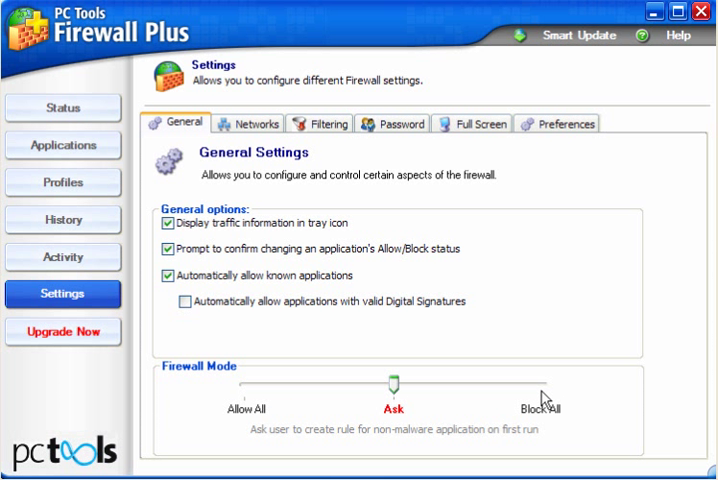
pyautogui.moveTo(552, 396)
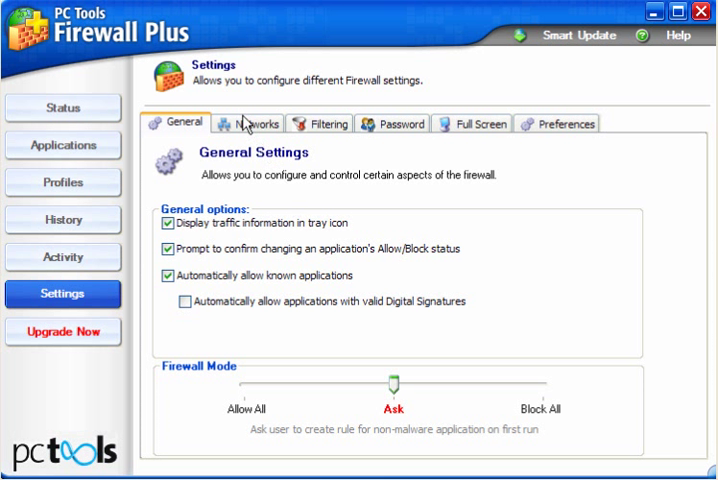
# Step: Review the Networks settings with WORKGROUP on the Home profile, then show the Filtering settings
pyautogui.click(256, 122)
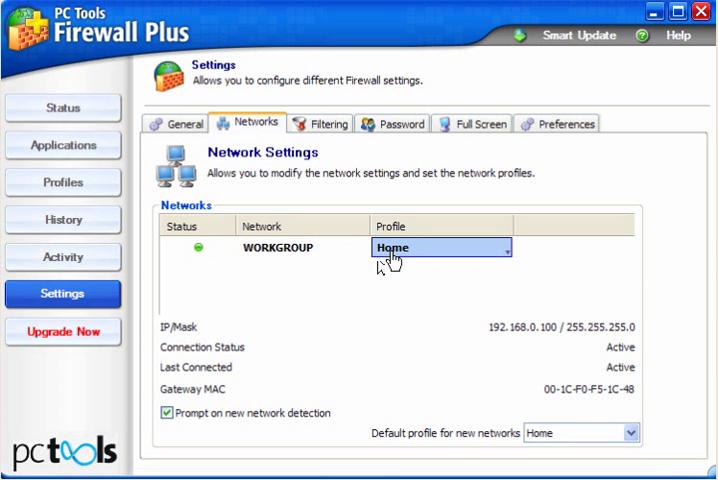
pyautogui.click(500, 248)
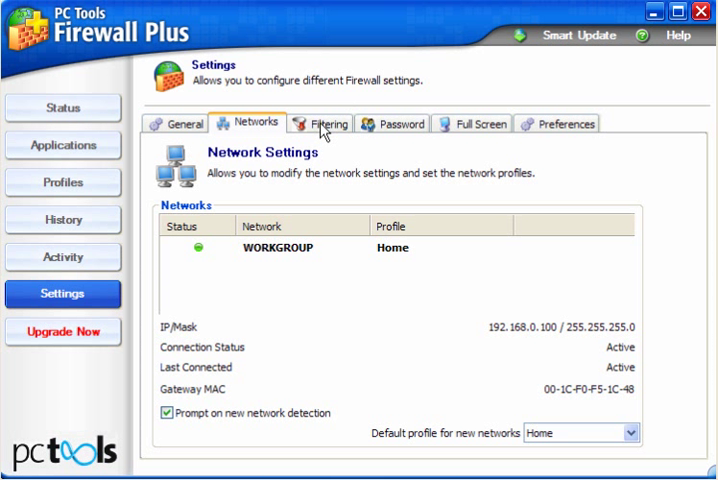
pyautogui.click(326, 122)
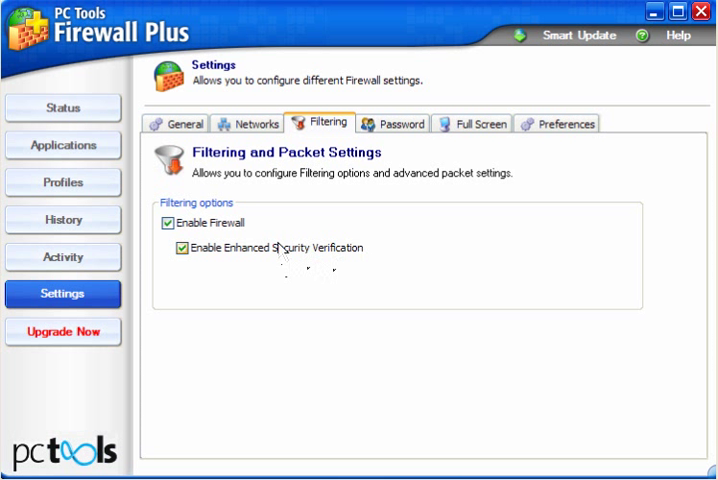
pyautogui.moveTo(400, 132)
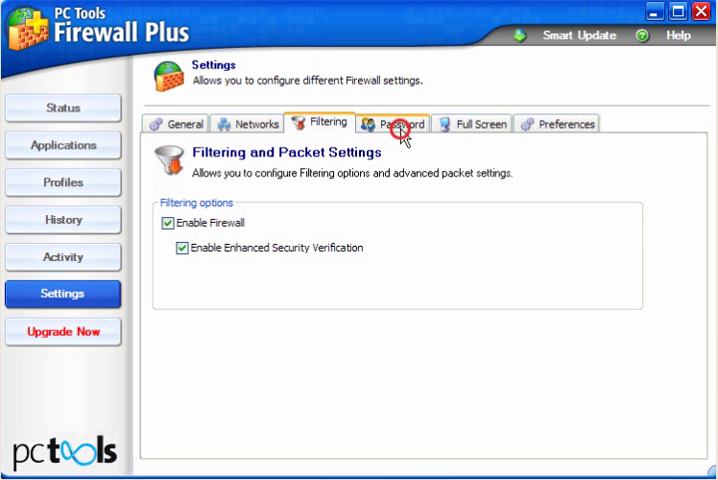
# Step: Try enabling password protection without a password, dismiss the resulting error, and move to Full Screen settings
pyautogui.click(398, 122)
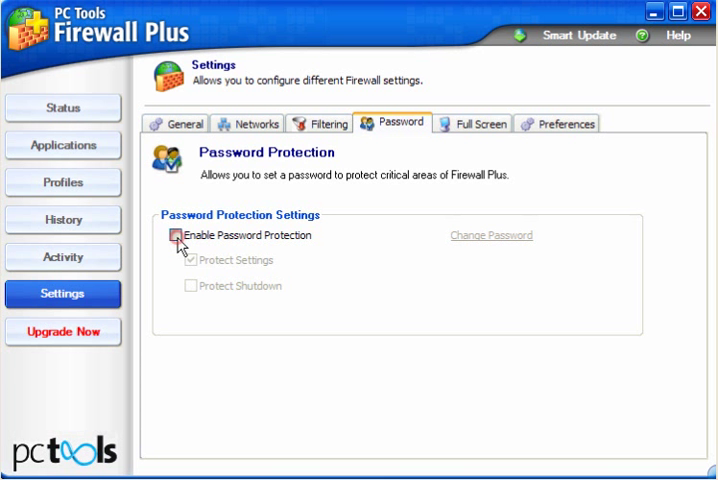
pyautogui.click(172, 236)
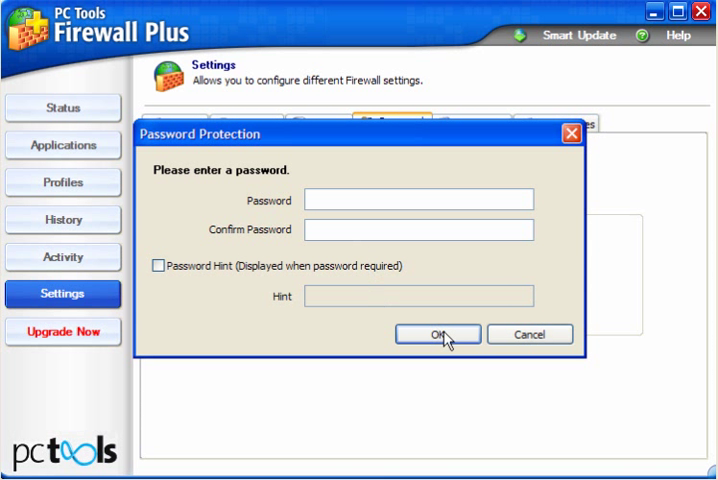
pyautogui.click(436, 334)
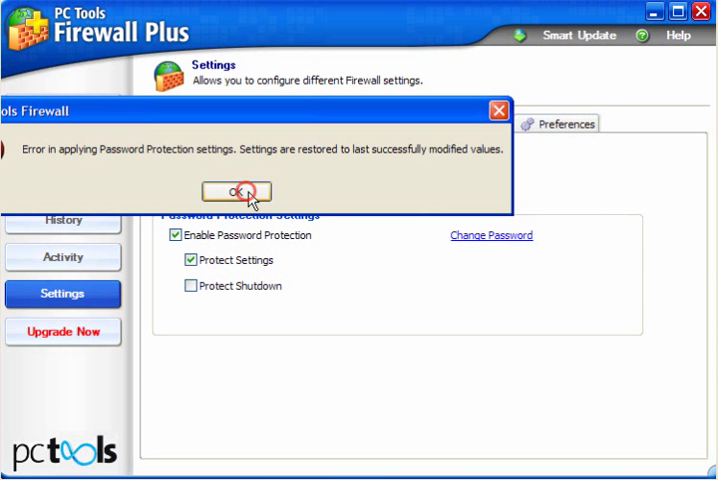
pyautogui.click(236, 192)
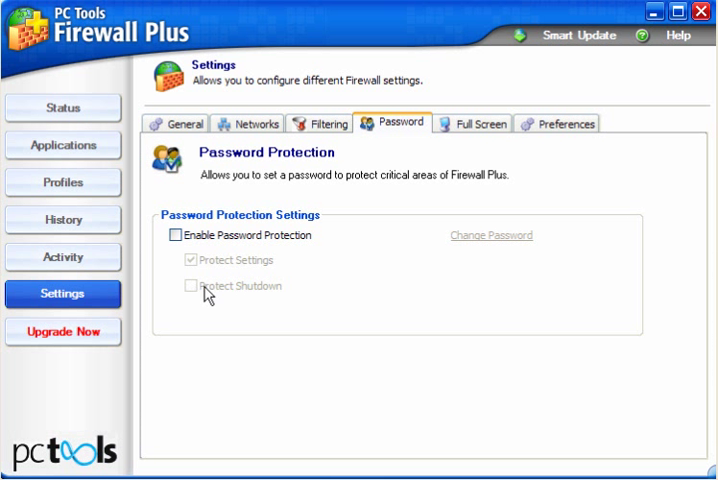
pyautogui.click(472, 122)
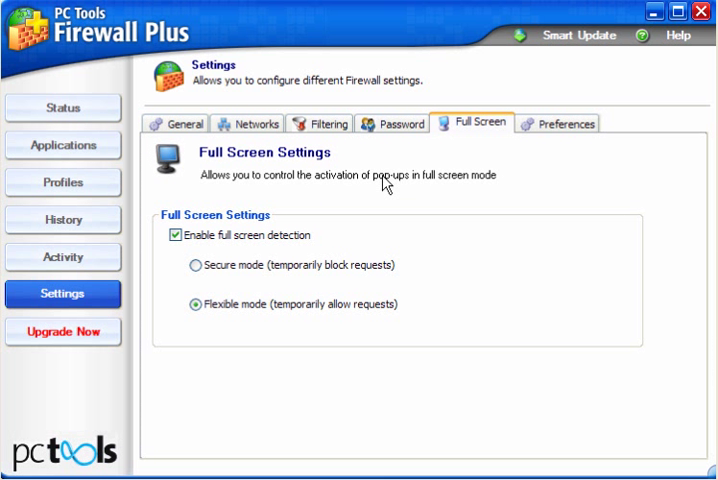
pyautogui.moveTo(364, 198)
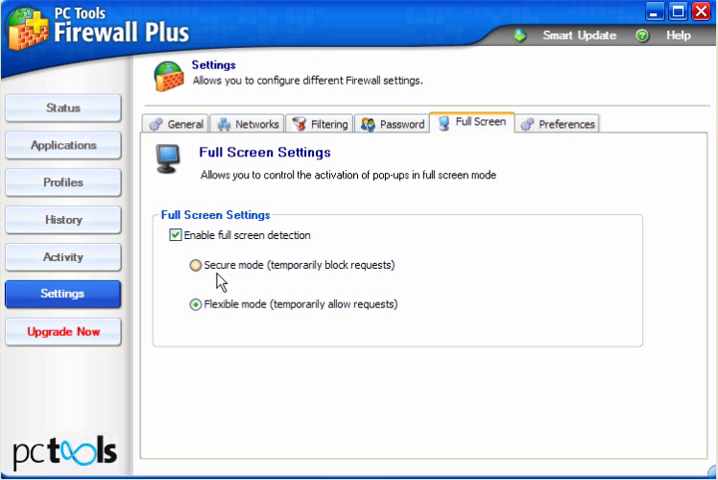
# Step: Switch full screen detection to Secure mode (temporarily block requests), then review the Preferences
pyautogui.click(188, 266)
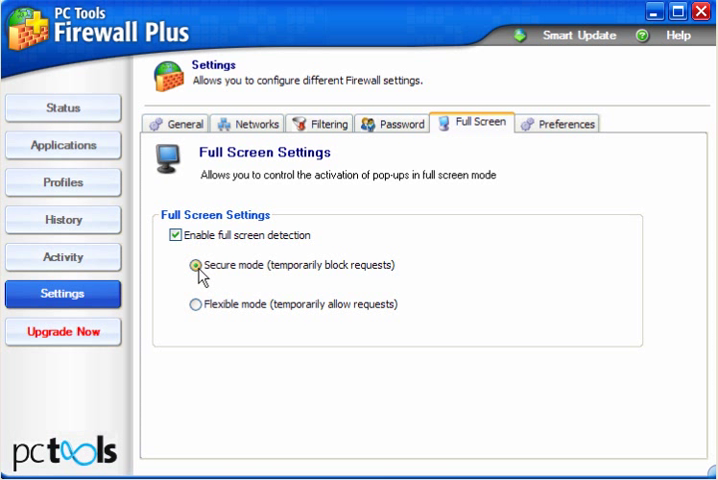
pyautogui.click(564, 122)
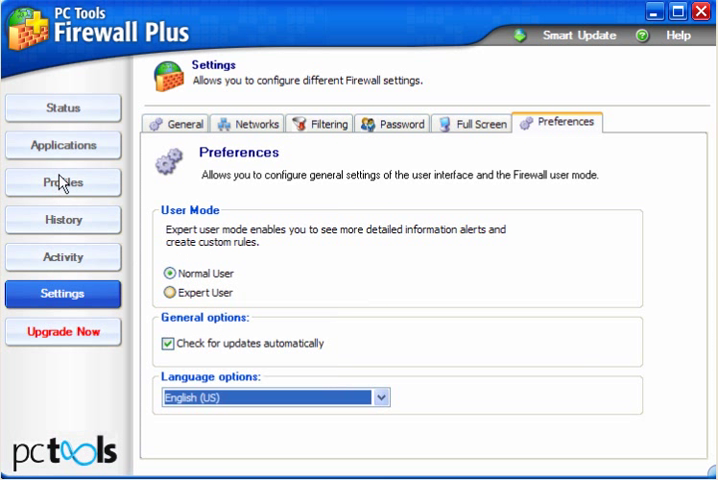
# Step: In Applications, set the BCM 802.11g wireless tray applet's incoming access to Allow Trusted with Log at Yes
pyautogui.click(62, 144)
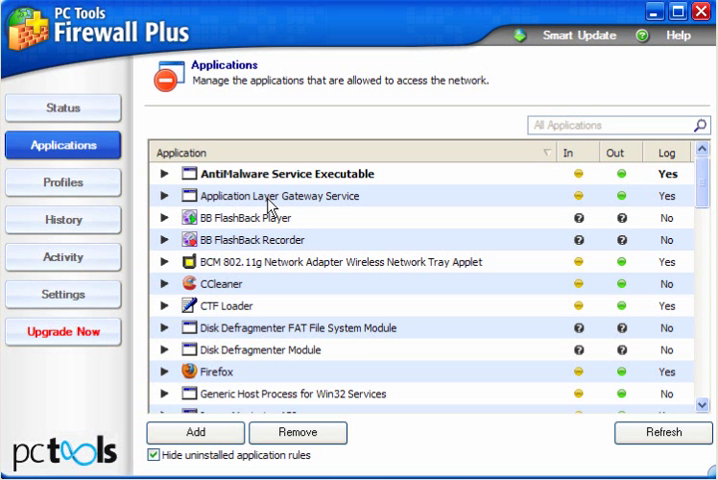
pyautogui.moveTo(532, 258)
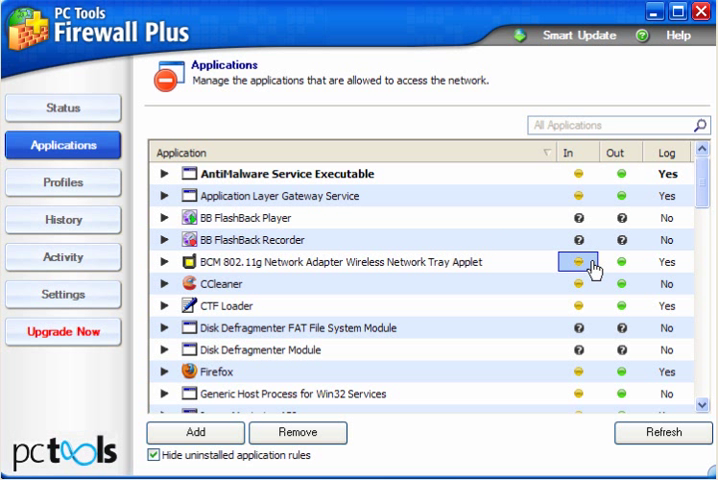
pyautogui.click(588, 264)
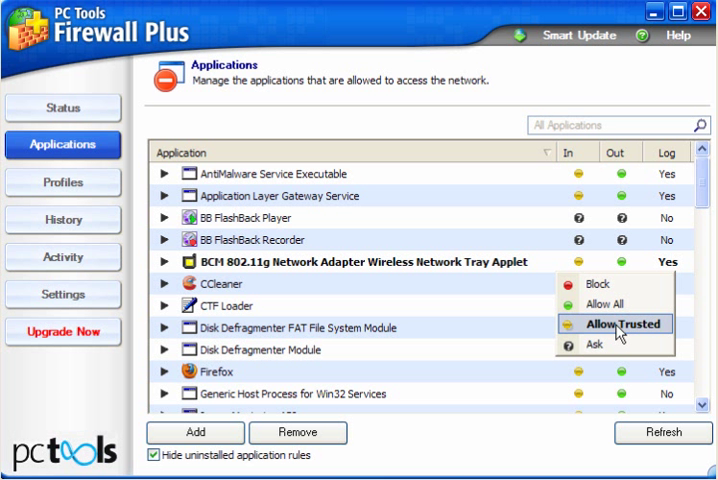
pyautogui.click(612, 324)
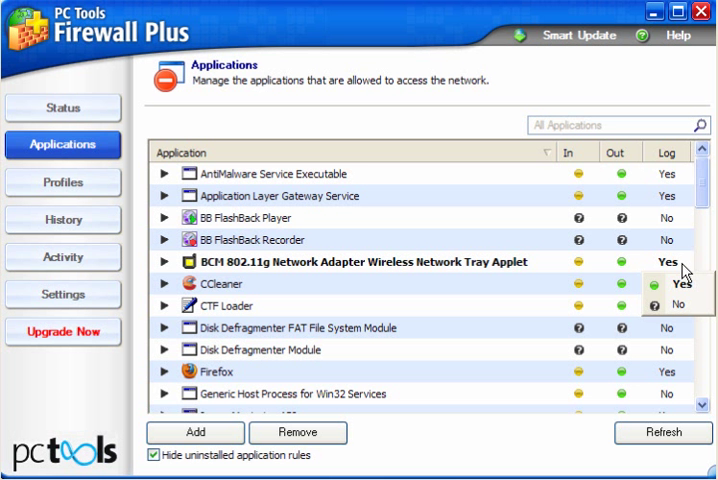
pyautogui.click(676, 304)
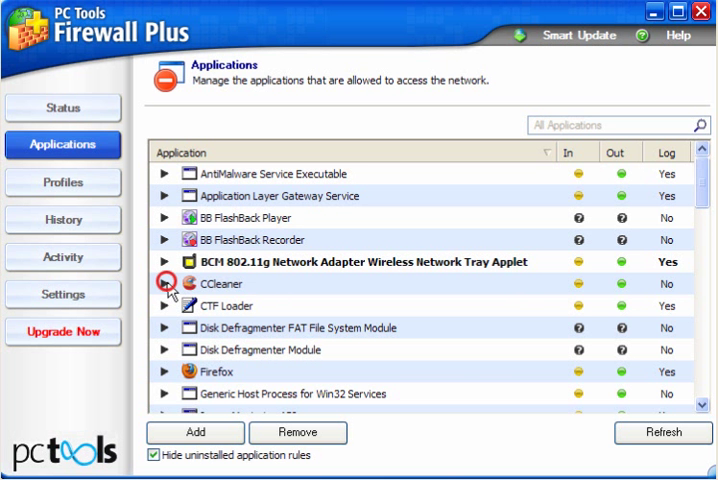
# Step: Edit CCleaner's rule to keep system-modification allowed and allow all incoming traffic
pyautogui.click(168, 288)
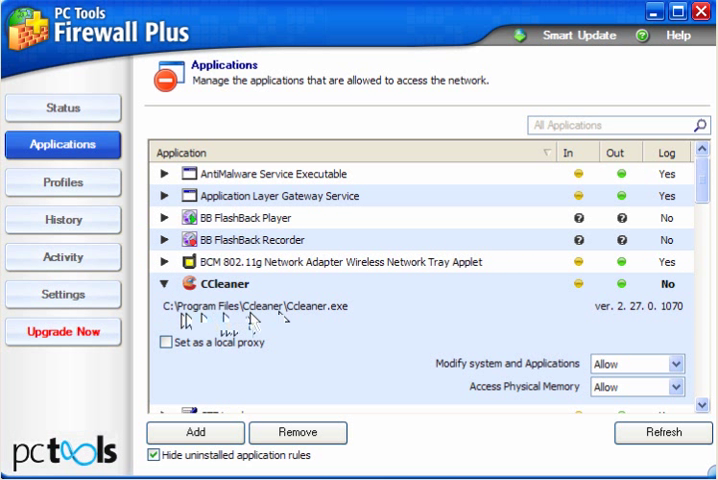
pyautogui.moveTo(268, 320)
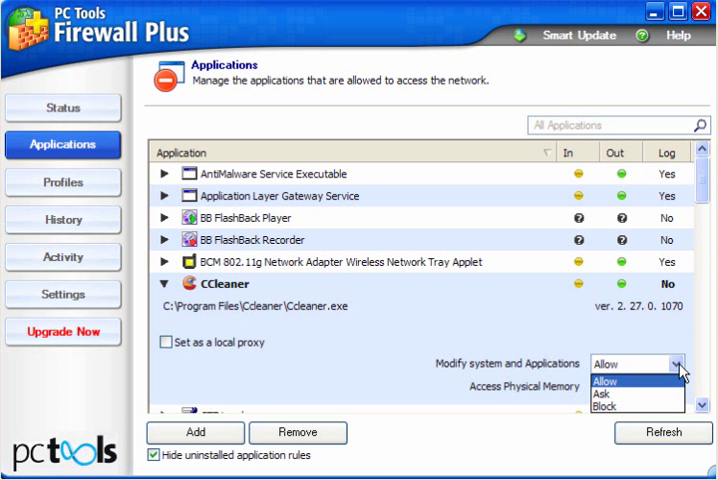
pyautogui.click(636, 376)
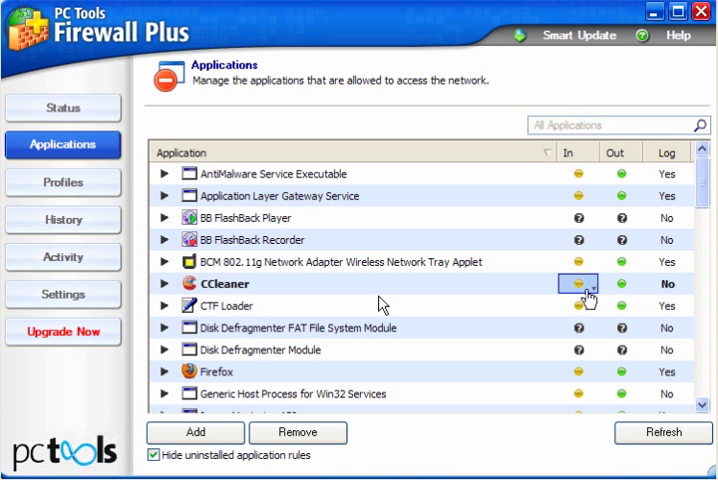
pyautogui.click(596, 284)
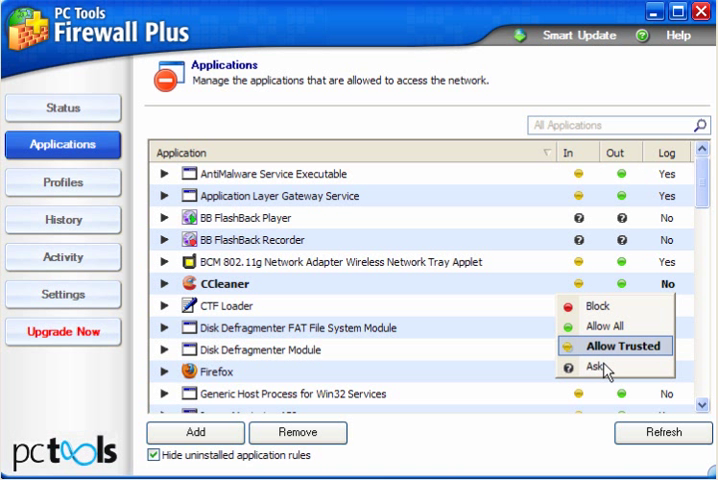
pyautogui.moveTo(604, 328)
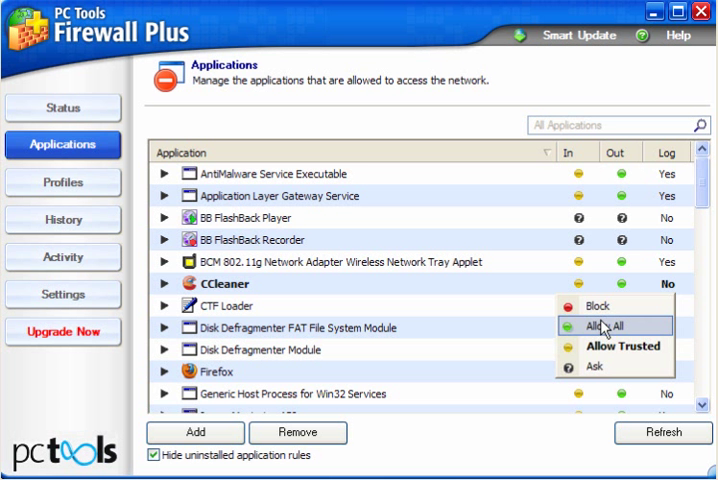
pyautogui.click(604, 326)
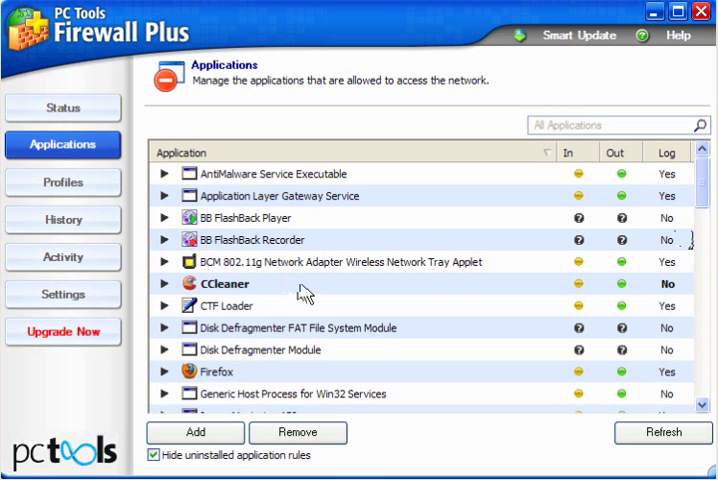
pyautogui.moveTo(70, 184)
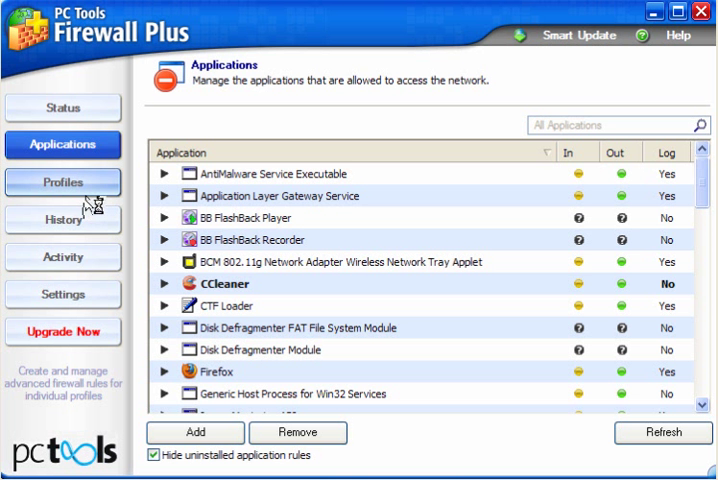
# Step: Delete the MSN Messenger (TCP) port 1863 override from the Home profile's Port Override list
pyautogui.click(62, 182)
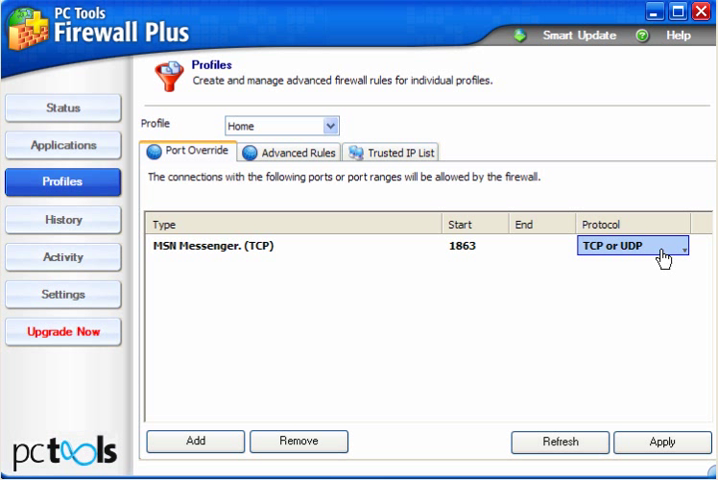
pyautogui.click(696, 250)
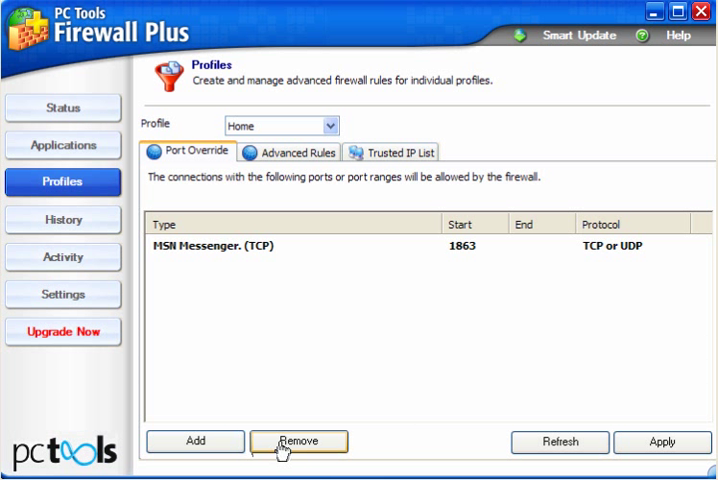
pyautogui.click(304, 440)
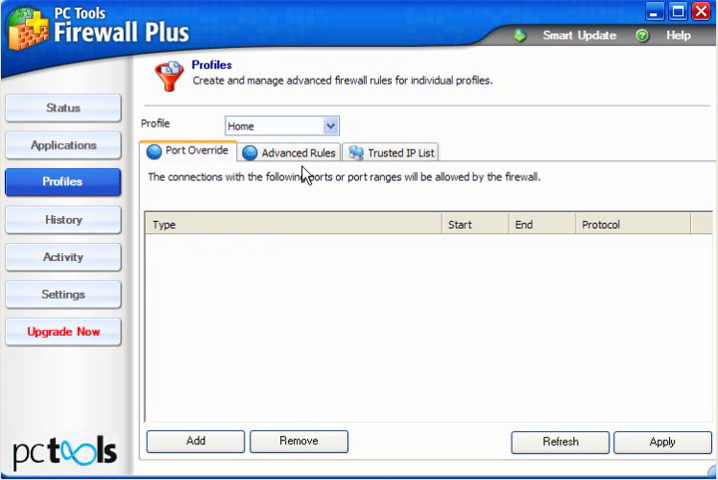
# Step: Check the Home profile's Advanced Rules, Trusted IP List and profile choices, then view the History log
pyautogui.click(294, 152)
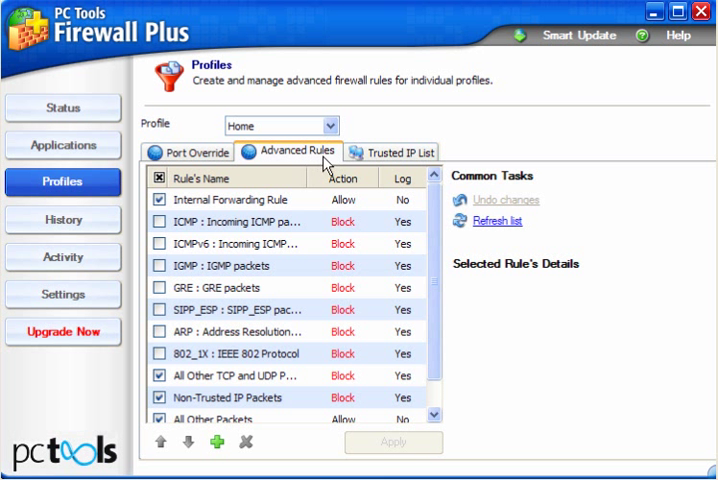
pyautogui.click(400, 152)
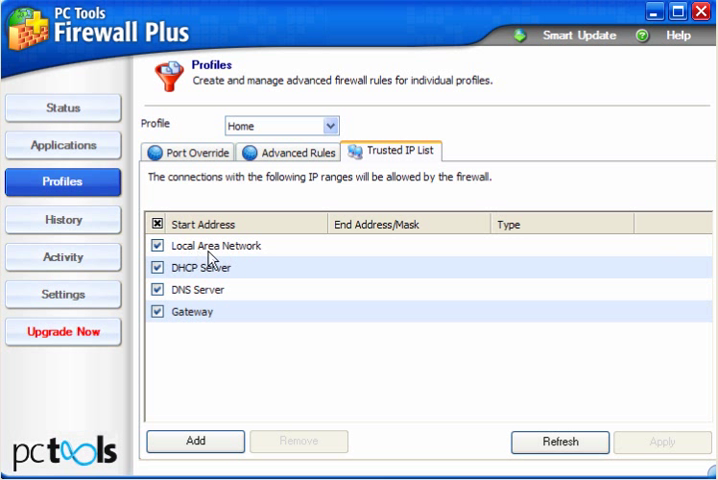
pyautogui.moveTo(196, 292)
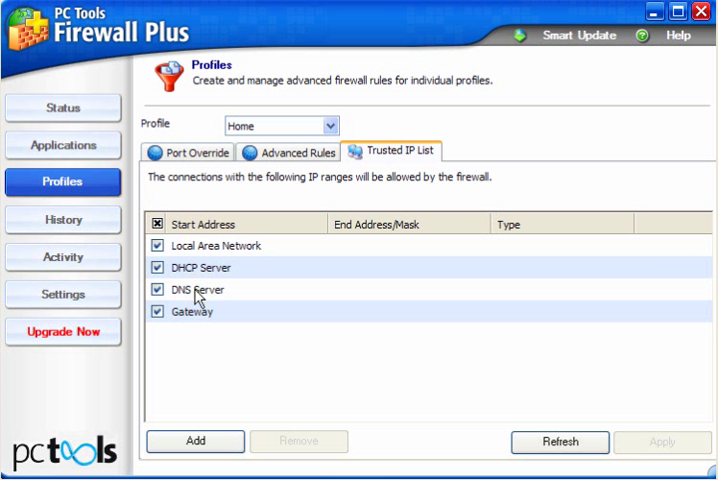
pyautogui.moveTo(192, 260)
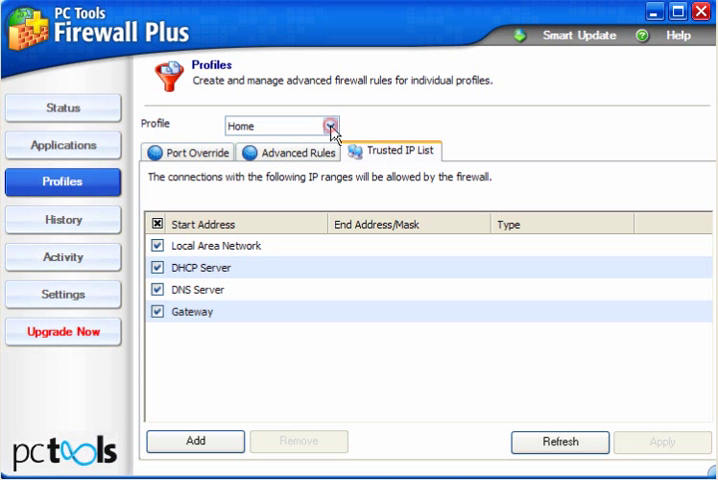
pyautogui.click(326, 126)
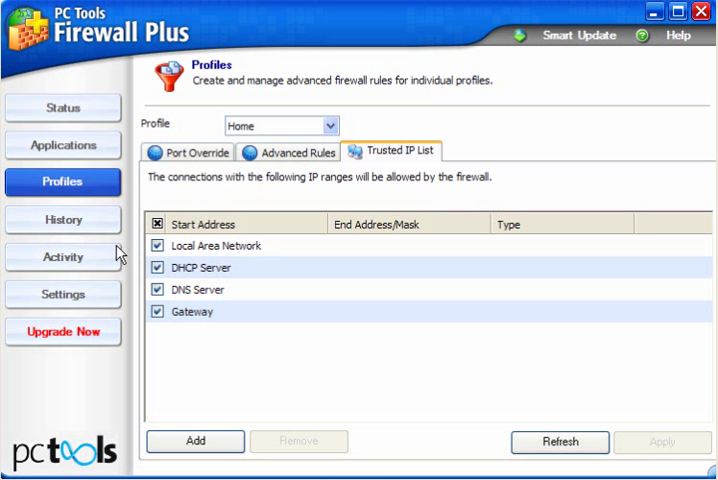
pyautogui.click(62, 220)
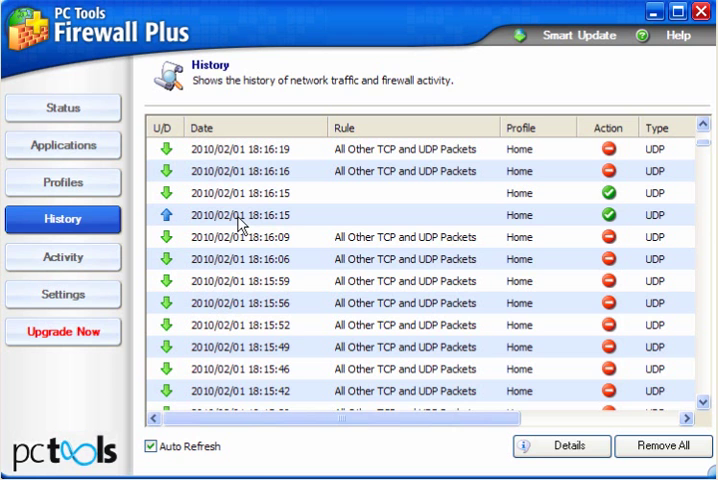
pyautogui.rightClick(240, 216)
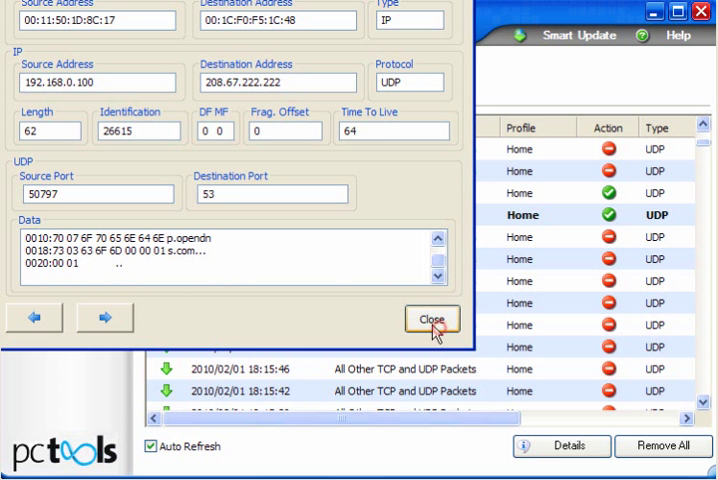
pyautogui.click(432, 320)
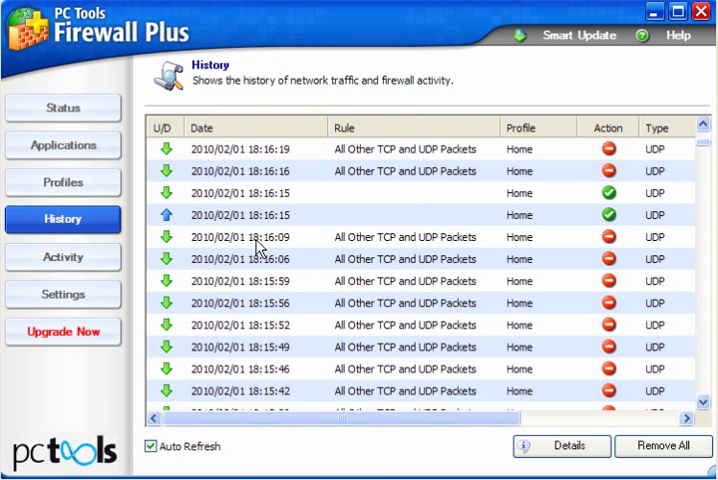
pyautogui.rightClick(256, 236)
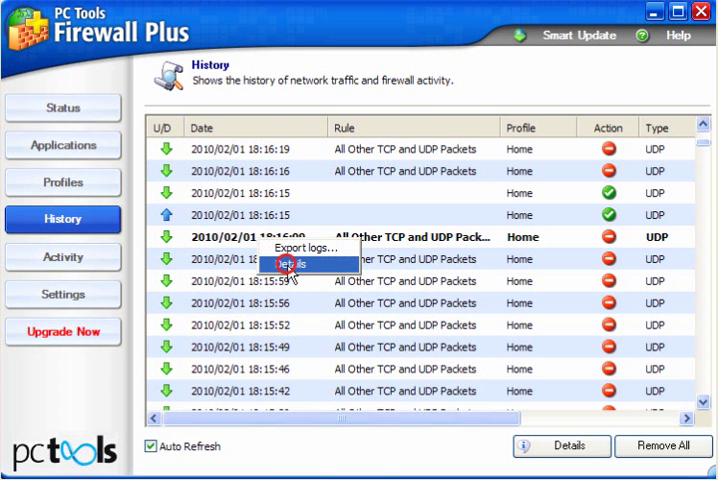
pyautogui.click(292, 262)
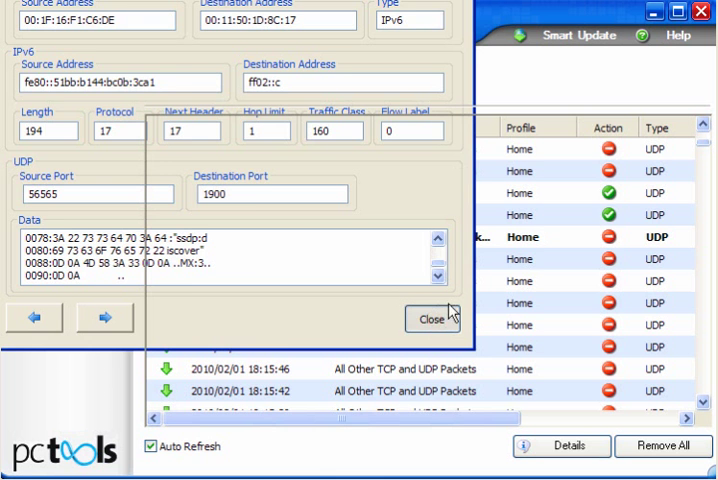
pyautogui.click(432, 318)
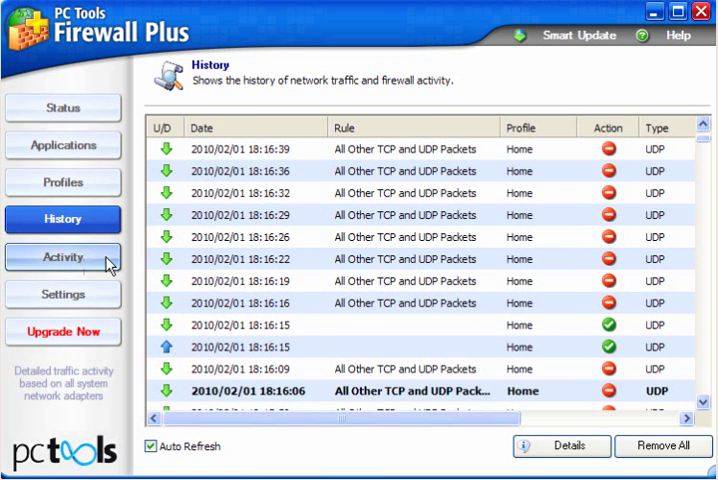
# Step: Show Firefox's traffic summary, open connections and listening ports 1035 and 1038 in Activity
pyautogui.click(62, 256)
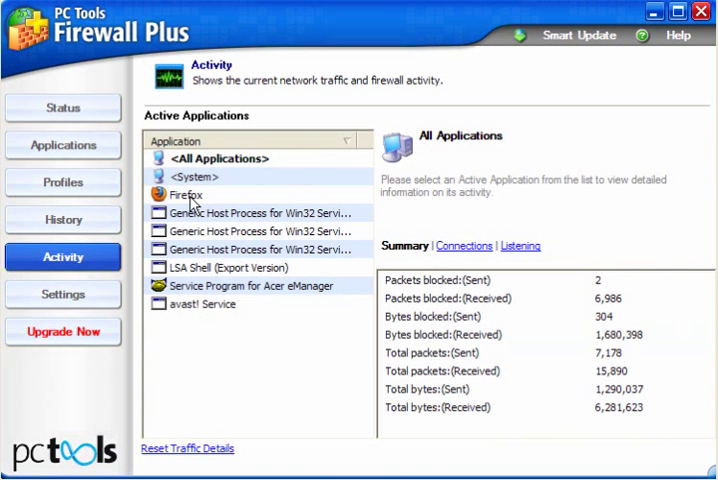
pyautogui.click(190, 196)
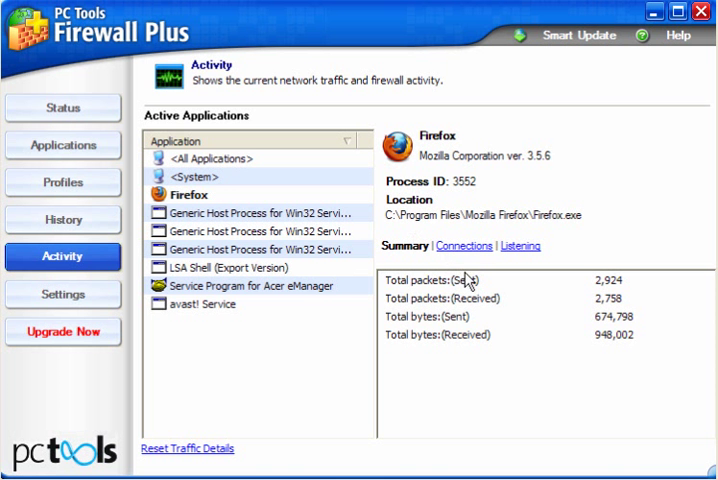
pyautogui.moveTo(450, 296)
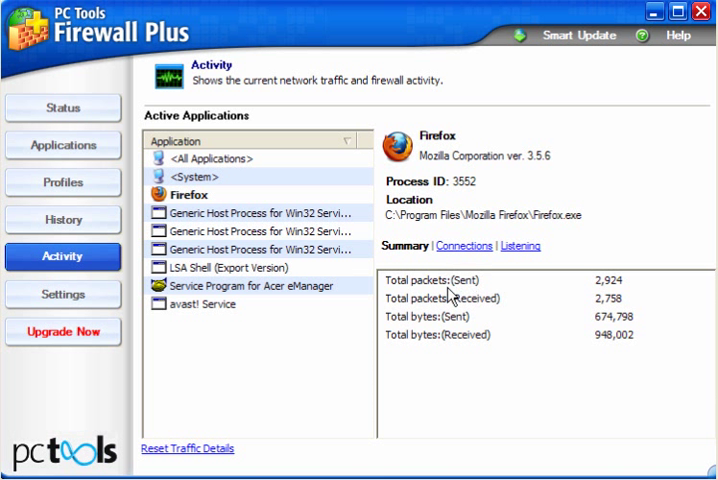
pyautogui.moveTo(482, 314)
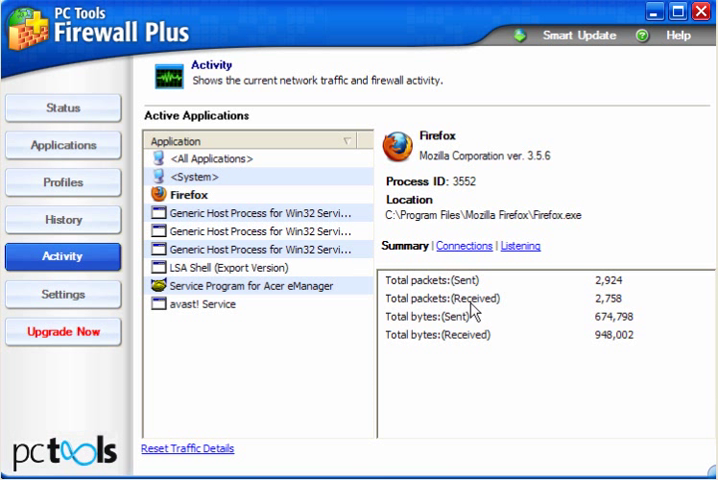
pyautogui.moveTo(464, 254)
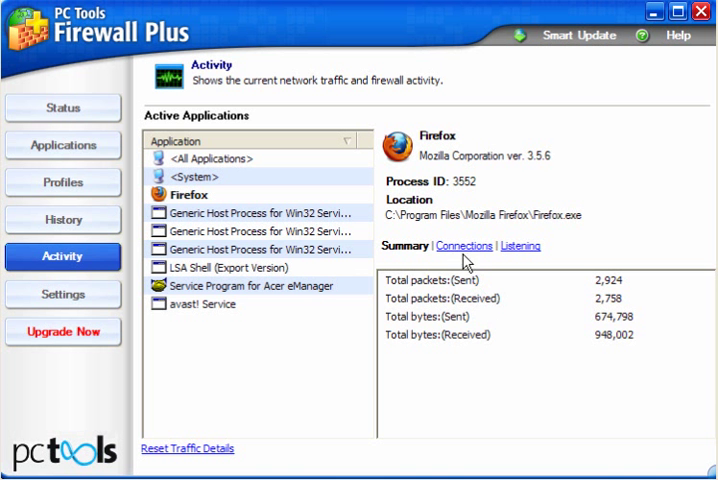
pyautogui.click(464, 246)
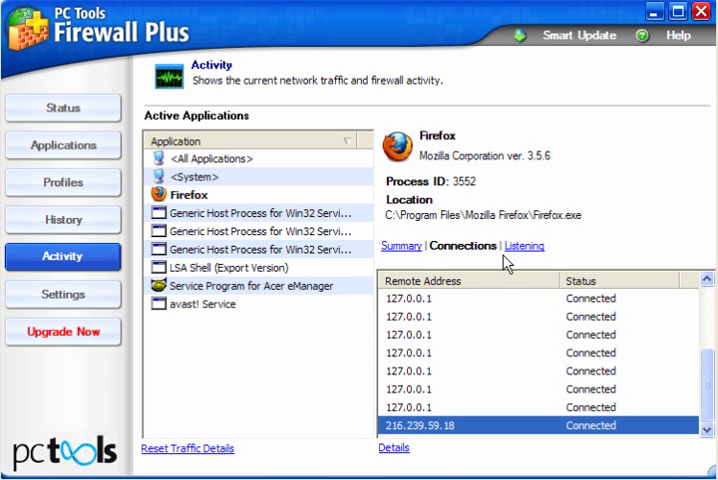
pyautogui.click(522, 244)
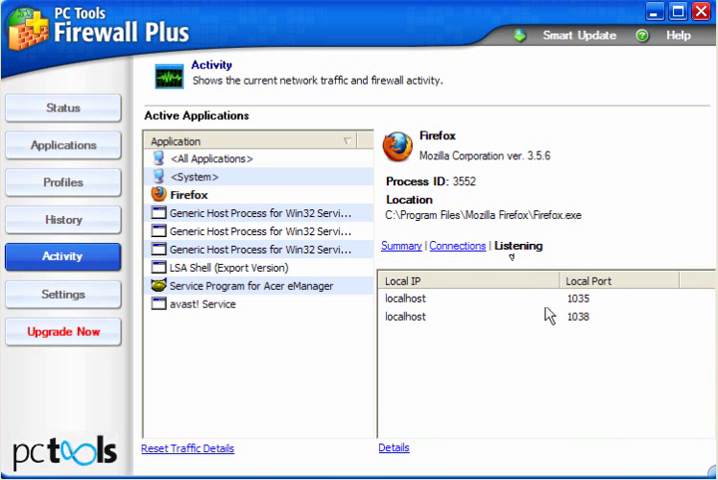
pyautogui.moveTo(584, 328)
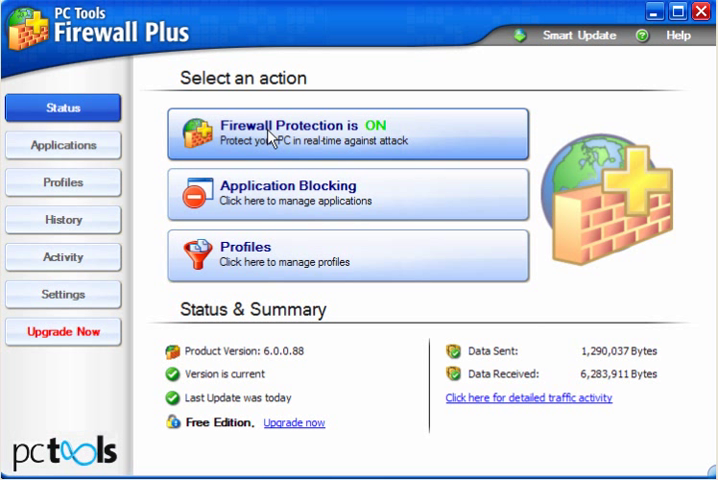
pyautogui.moveTo(364, 228)
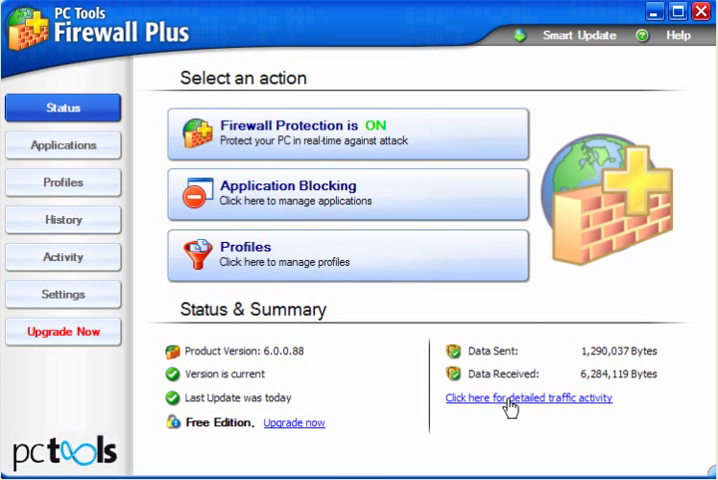
pyautogui.moveTo(324, 432)
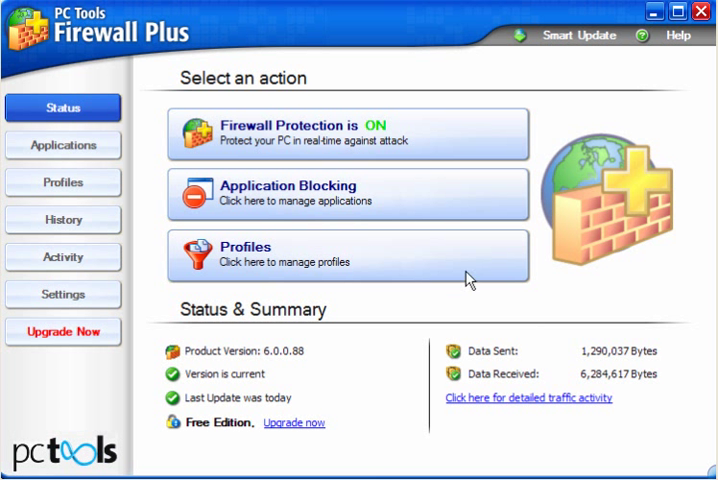
pyautogui.moveTo(648, 16)
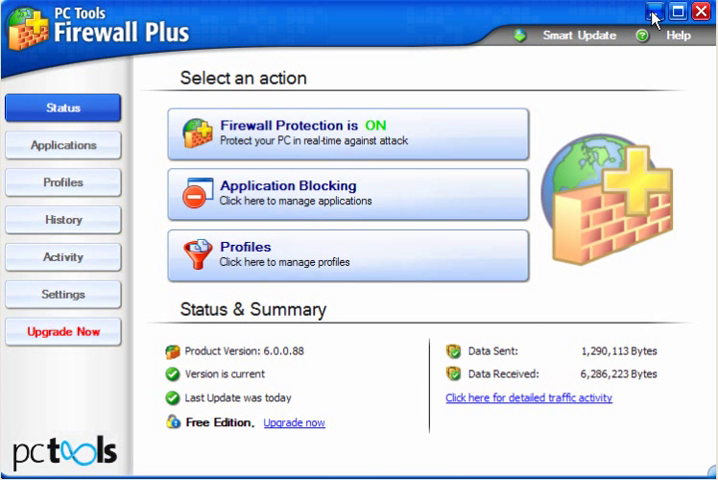